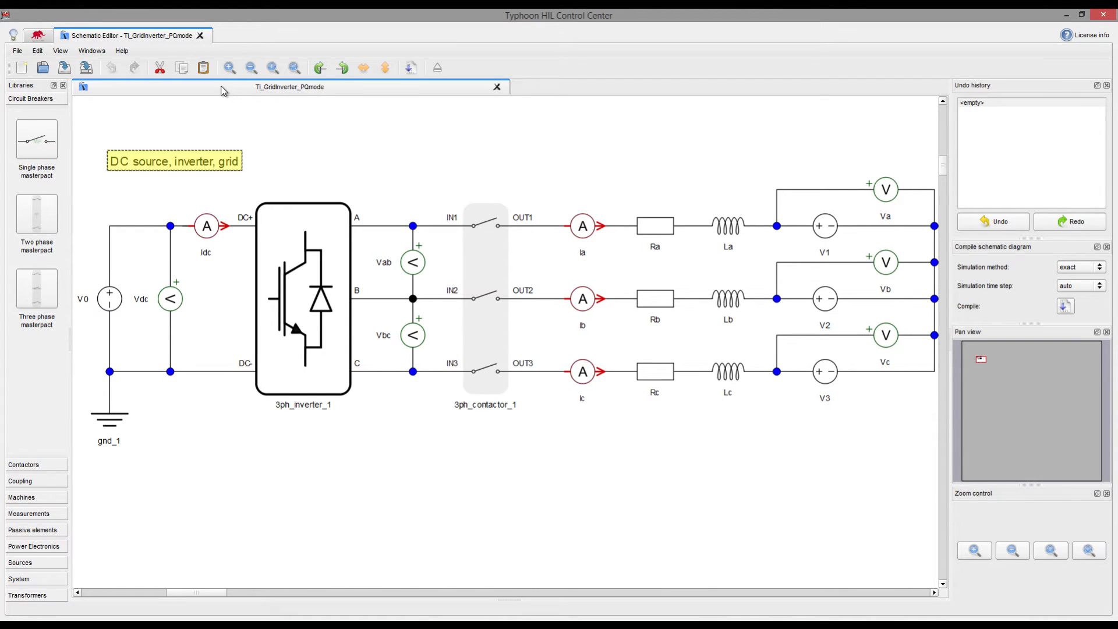
Bring up the Open model file dialog from the toolbar
click(37, 36)
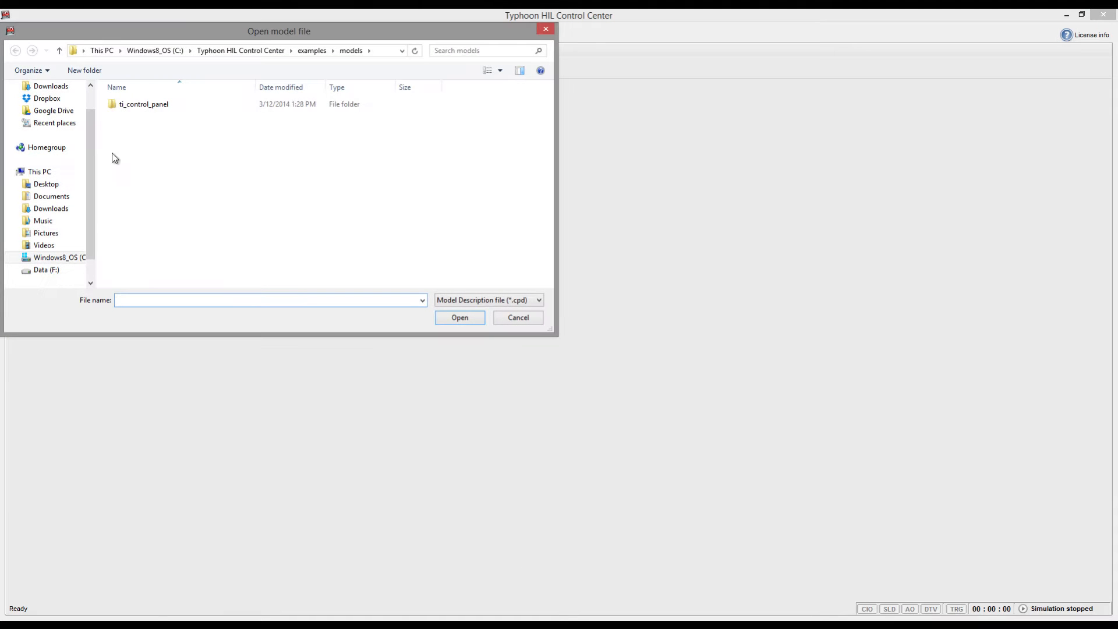
Open the ti_control_panel example model and make sources V0 and V1 constant 350 V
double_click(143, 104)
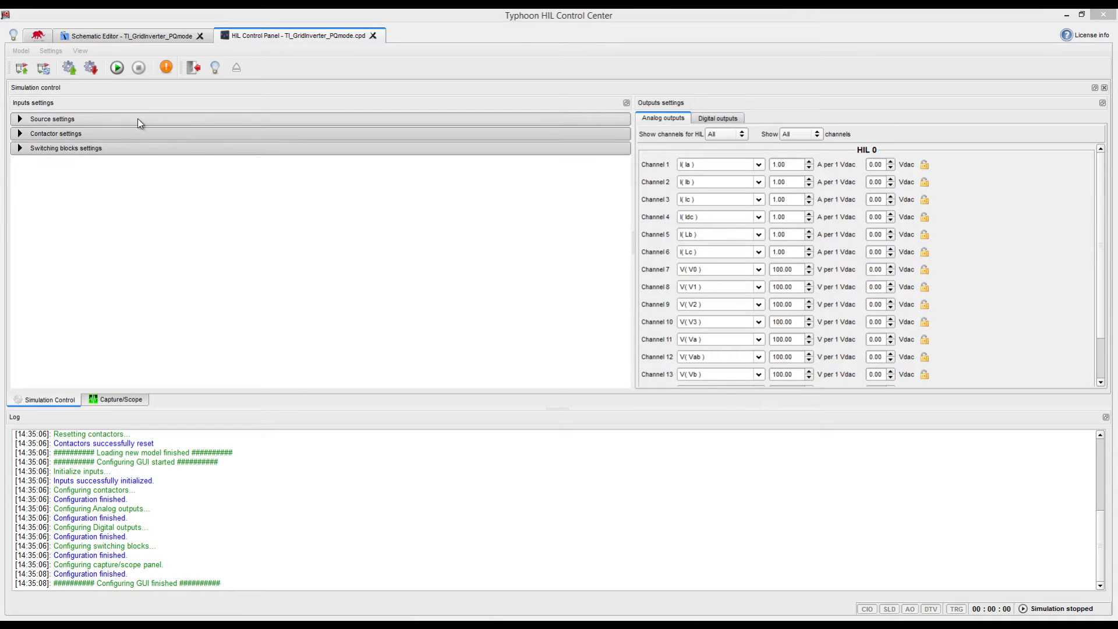
click(52, 119)
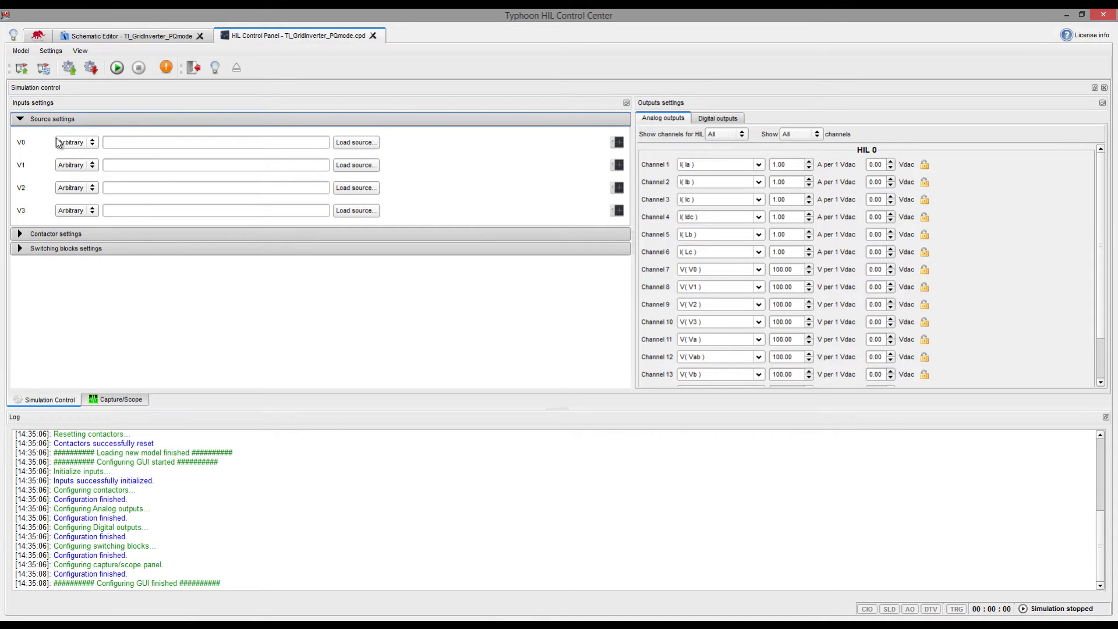
click(75, 142)
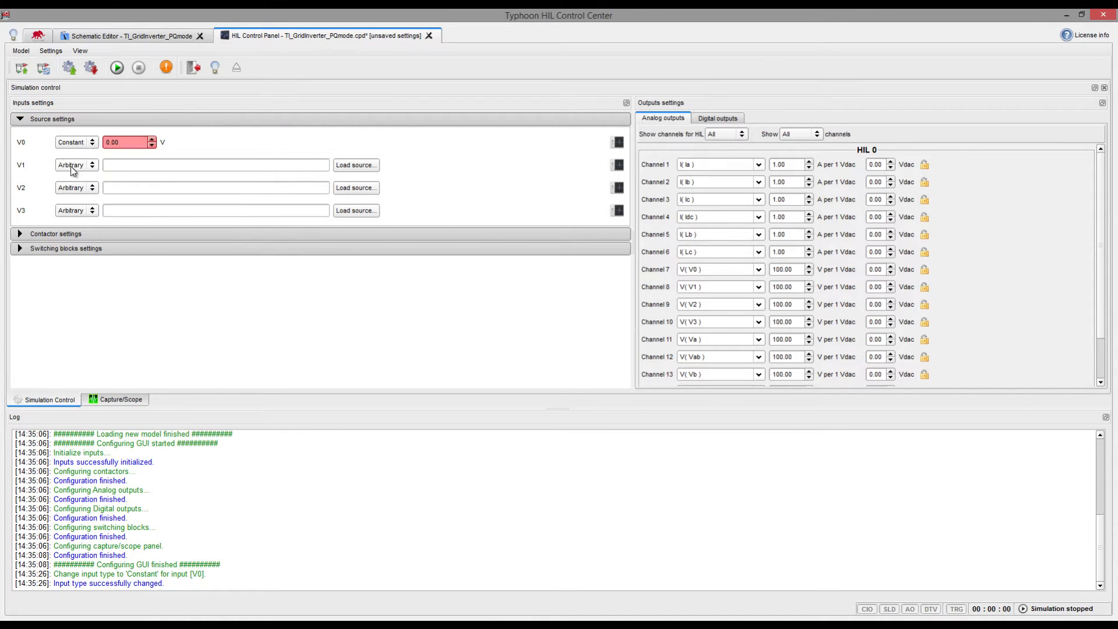
click(75, 165)
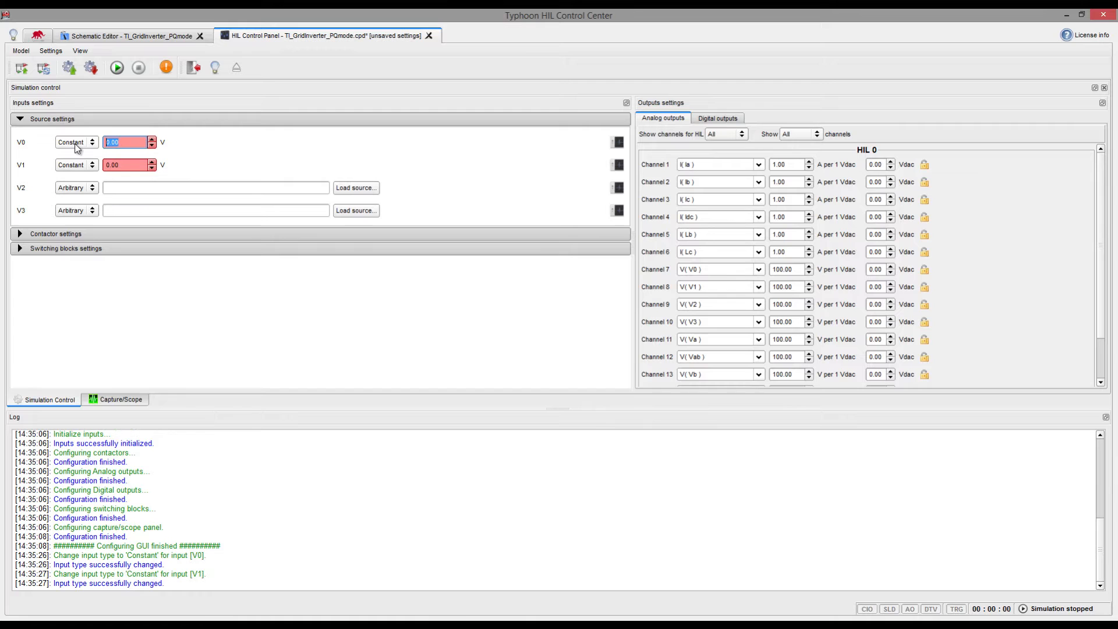
text(350.00)
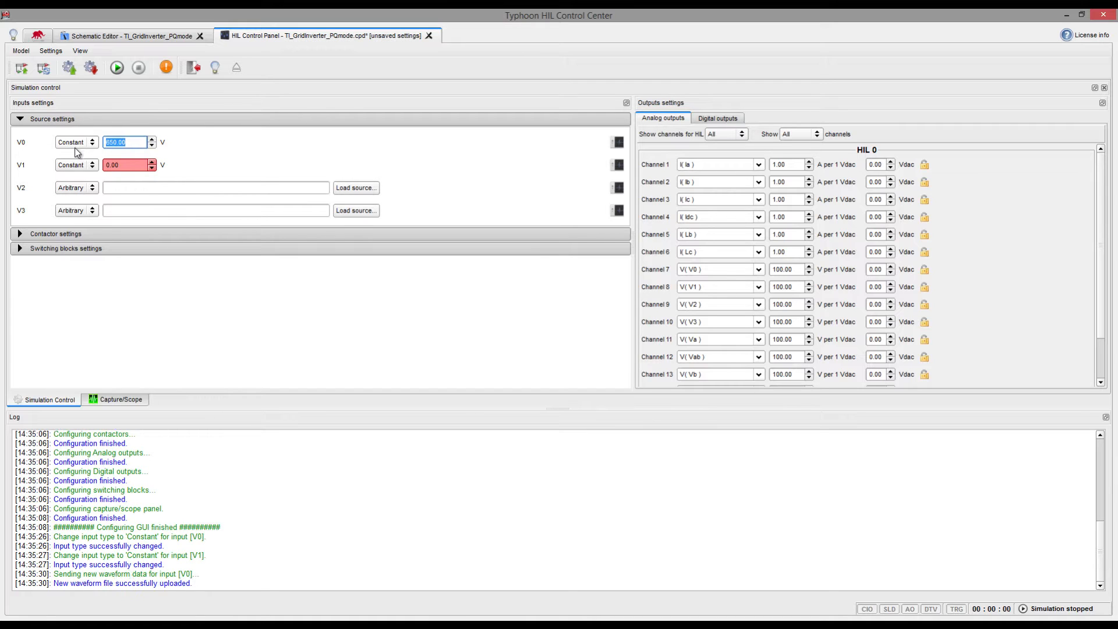
Make V1 a 230 V sine, then load init_TI_GridInverter_PQmode.runx settings
click(75, 164)
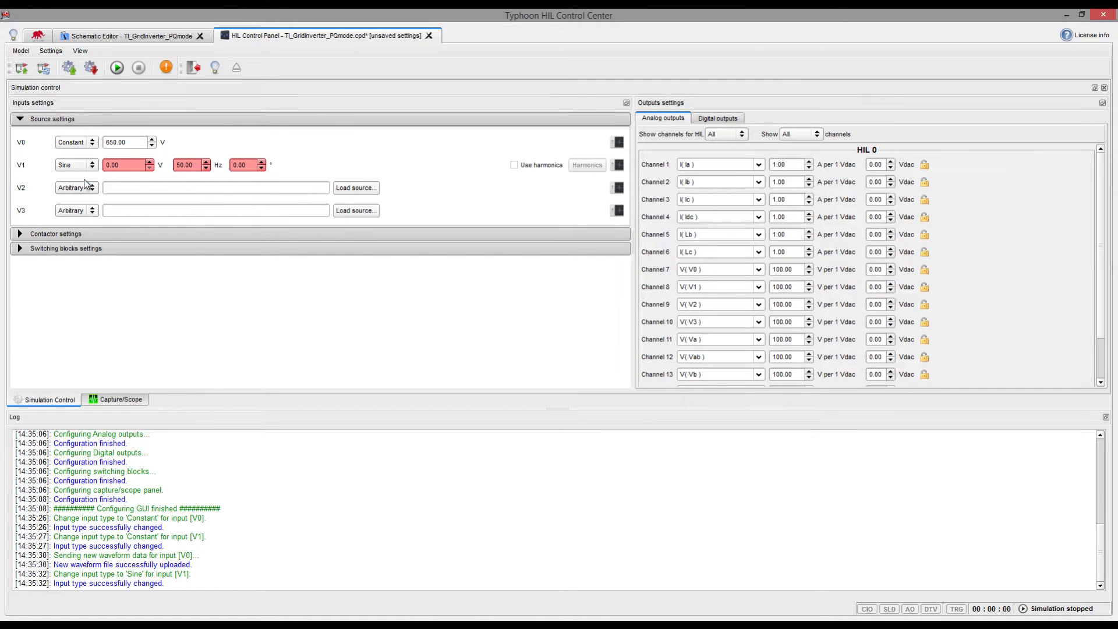
text(23)
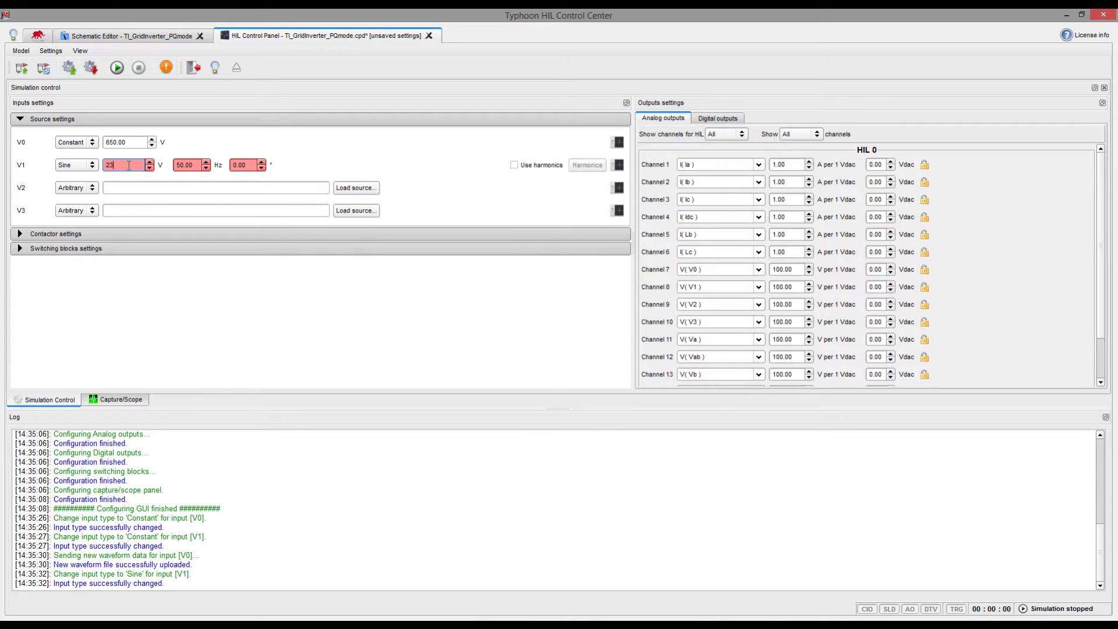
text(230.00)
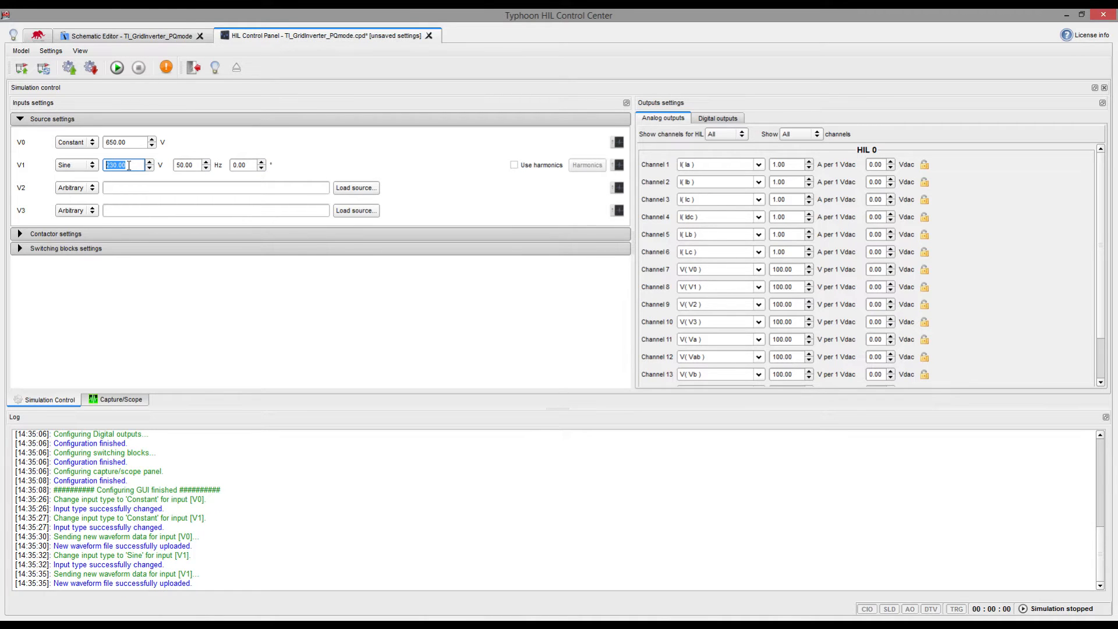
mouse_move(69, 67)
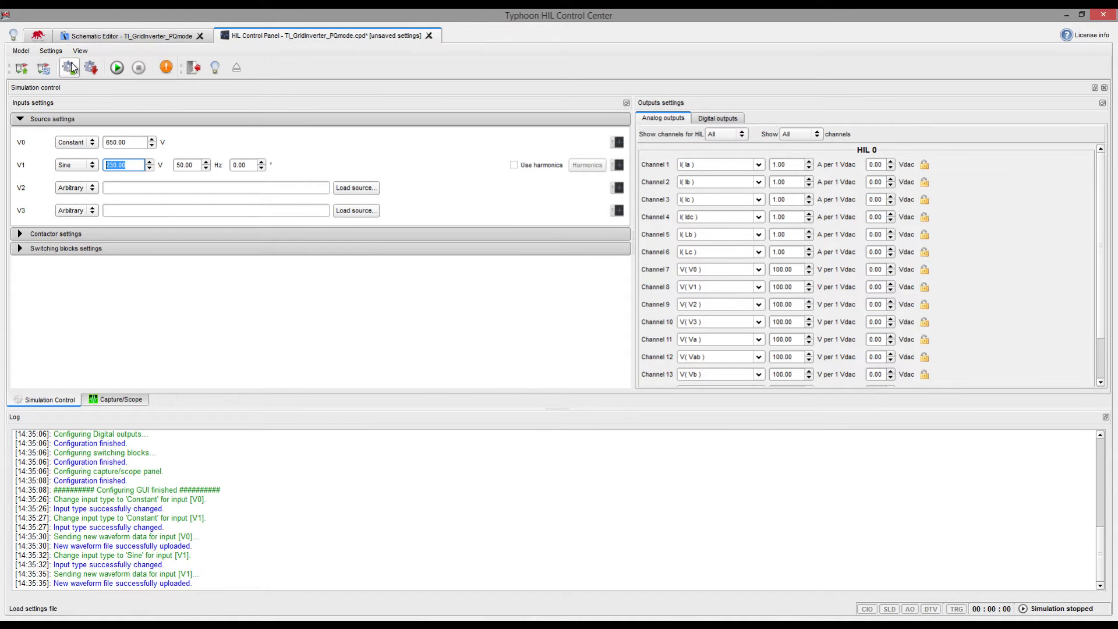
click(70, 67)
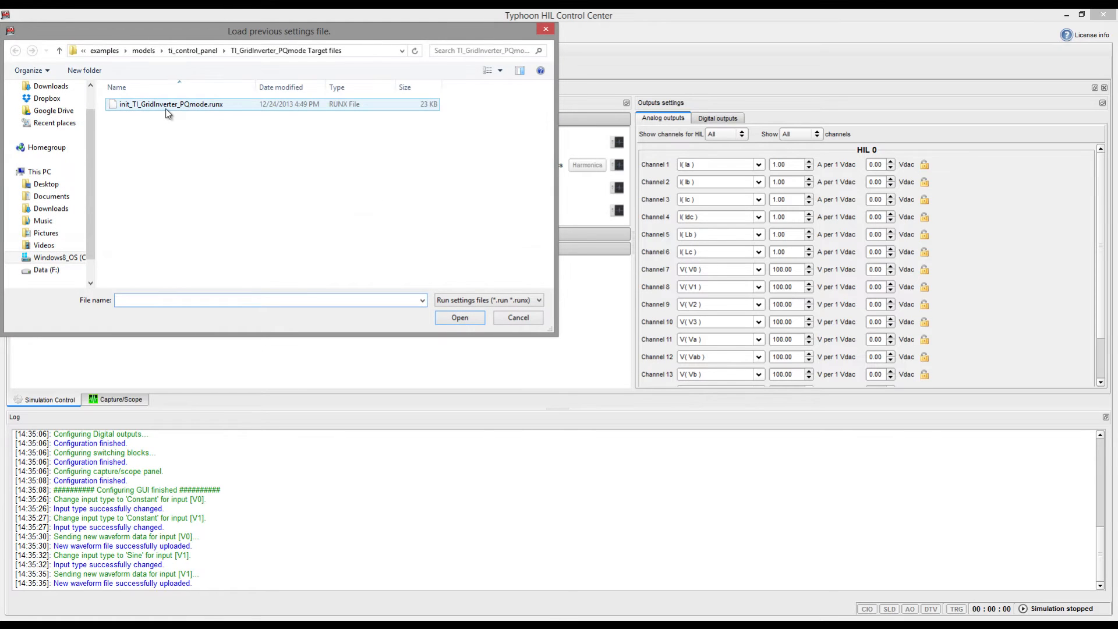
click(460, 318)
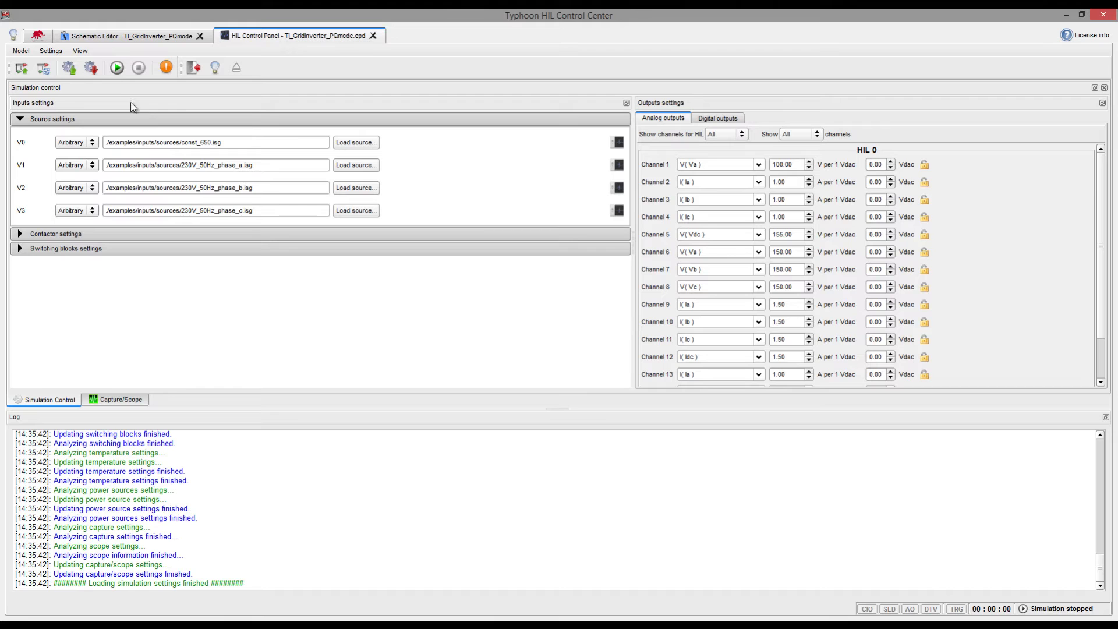
Run the simulation and scope Va, Vb and Vc at a 20 ms time base
click(116, 67)
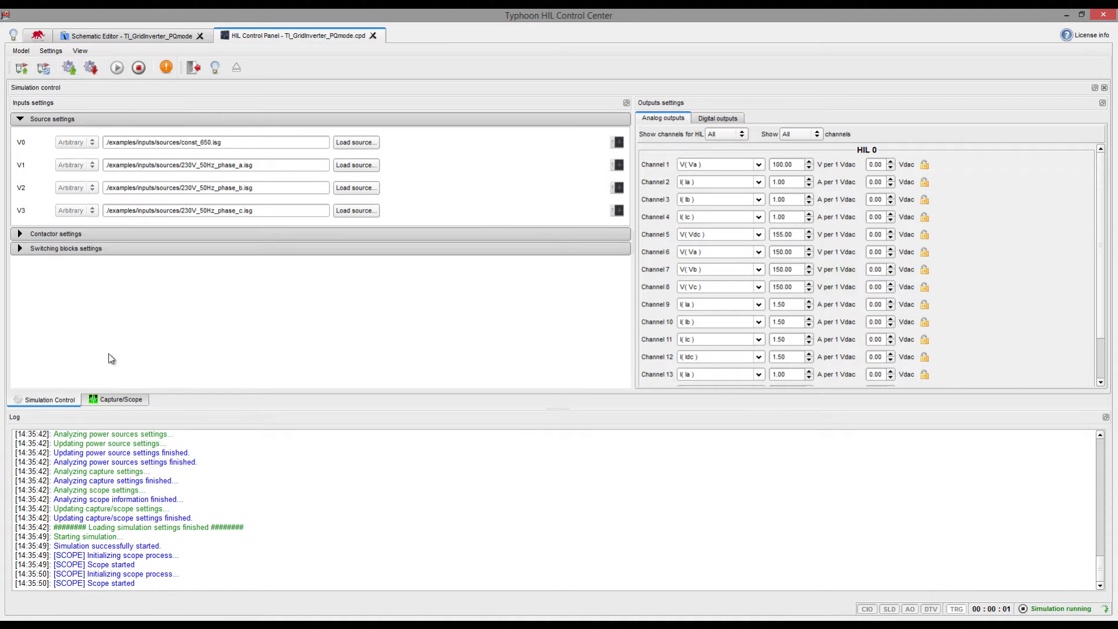
click(121, 399)
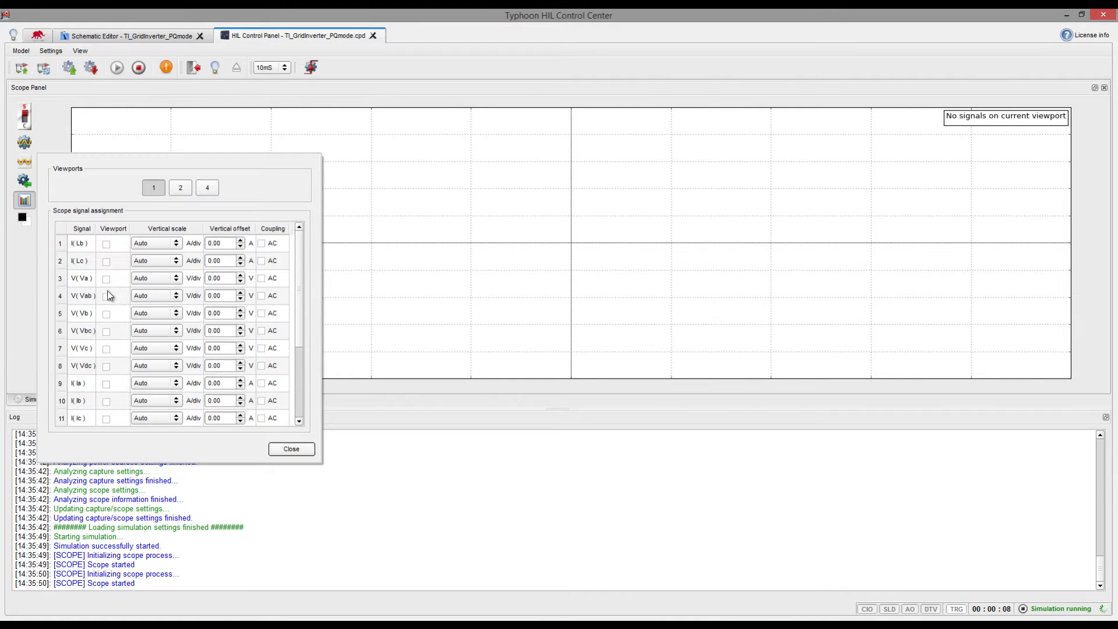
click(106, 313)
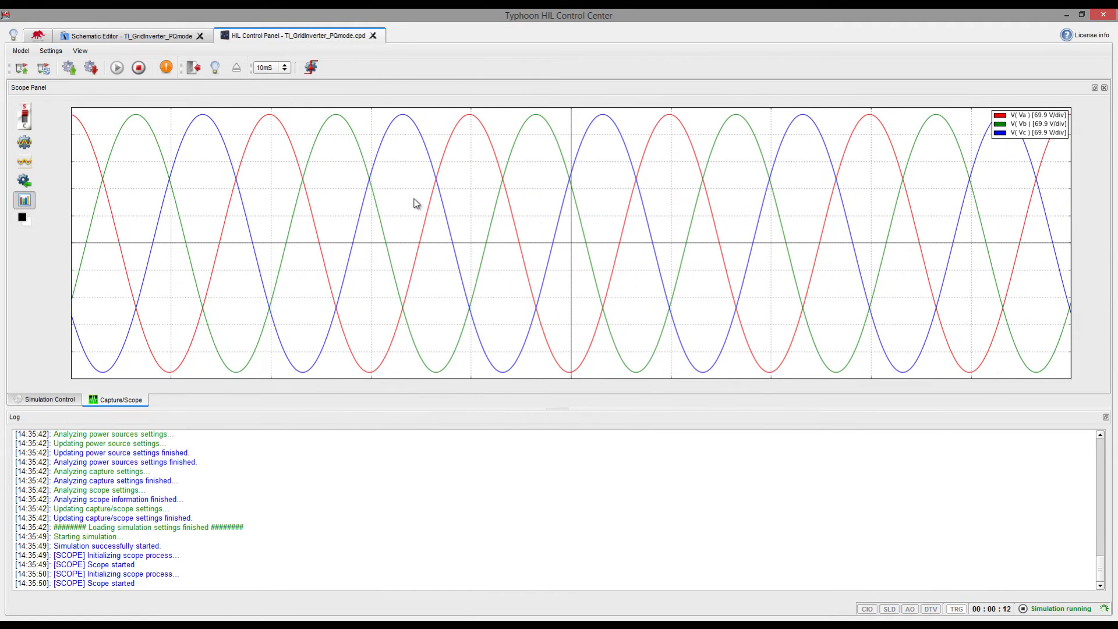
right_click(417, 204)
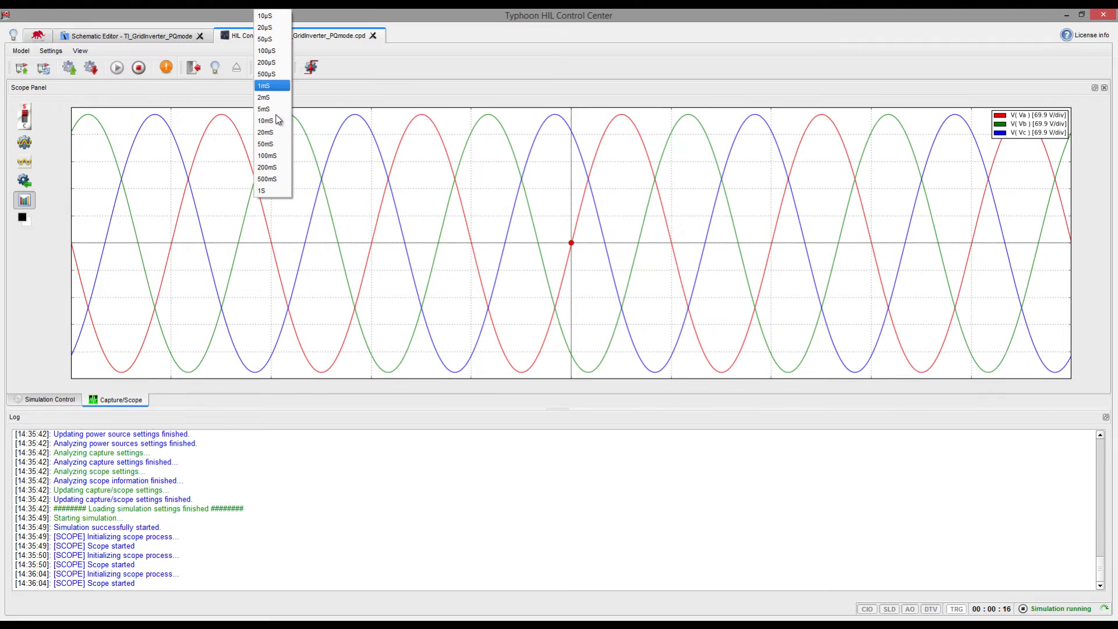
click(265, 133)
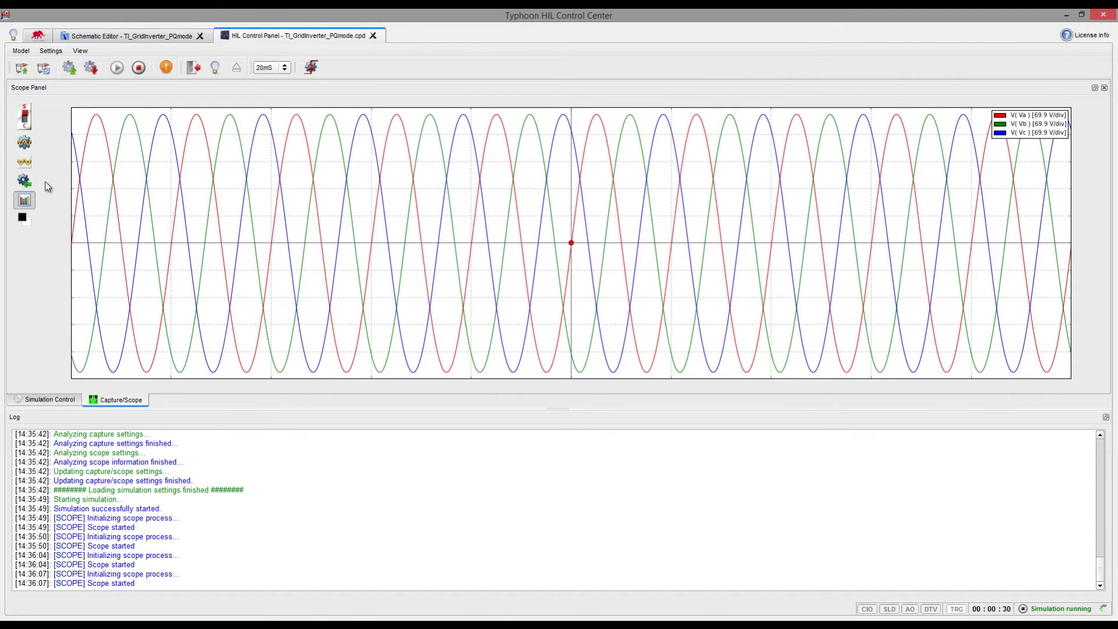
mouse_move(23, 162)
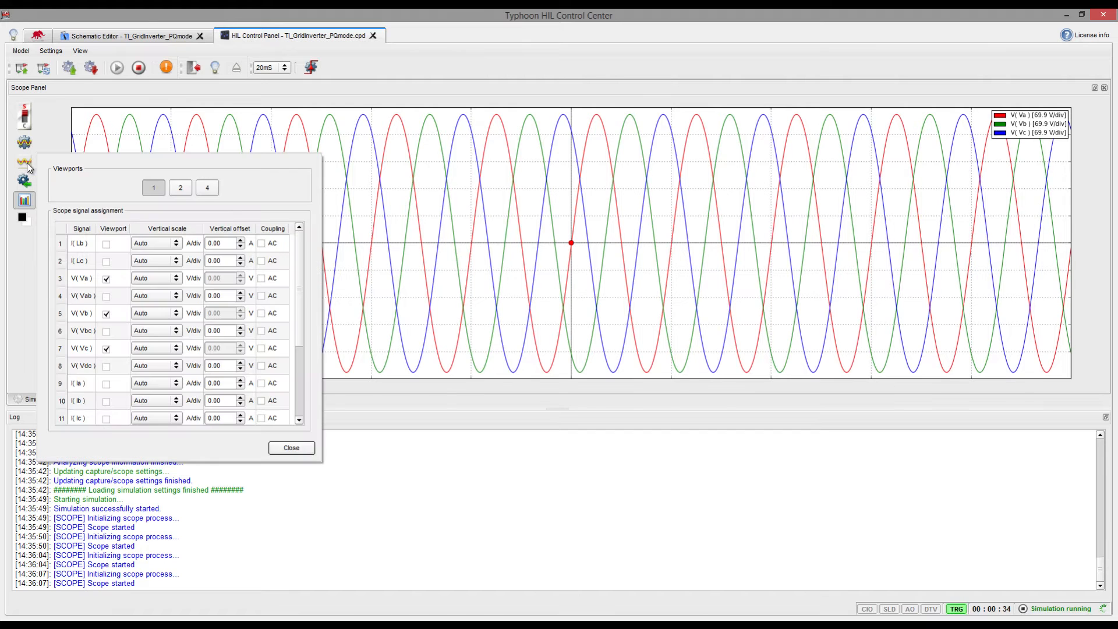
Use four viewports, plotting Ia and Ib in viewport 2 and Vab in viewport 3
click(206, 187)
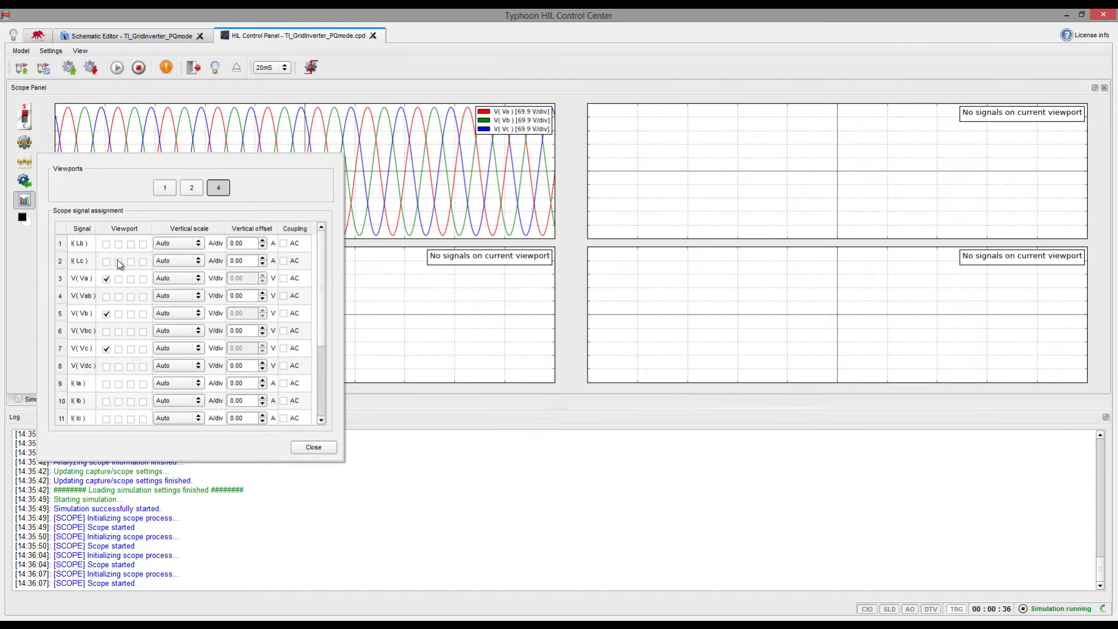
click(118, 383)
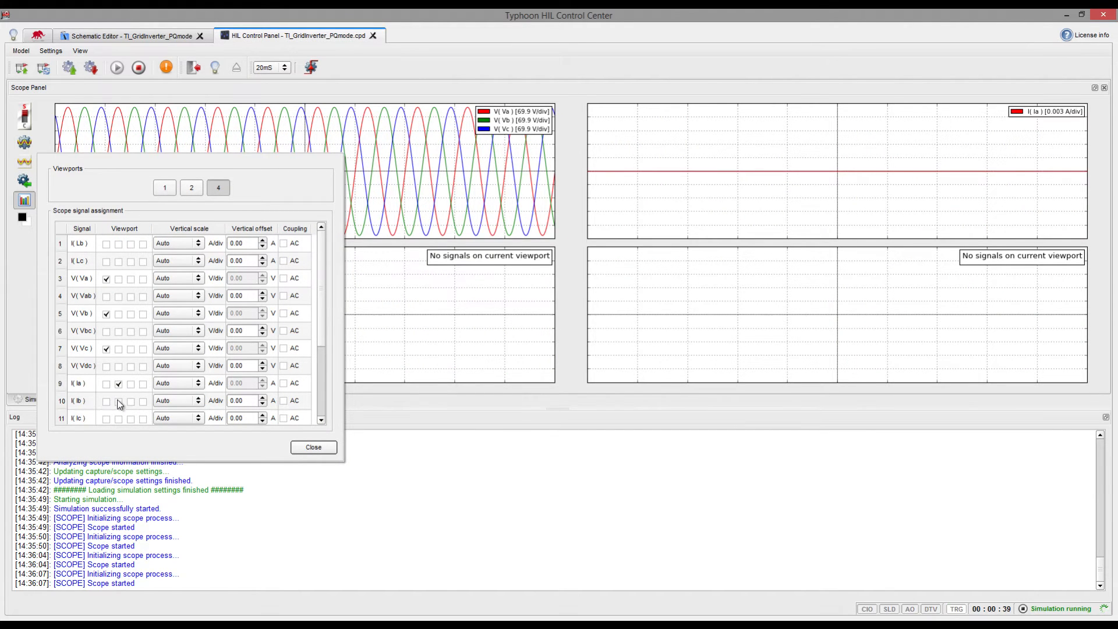
click(119, 400)
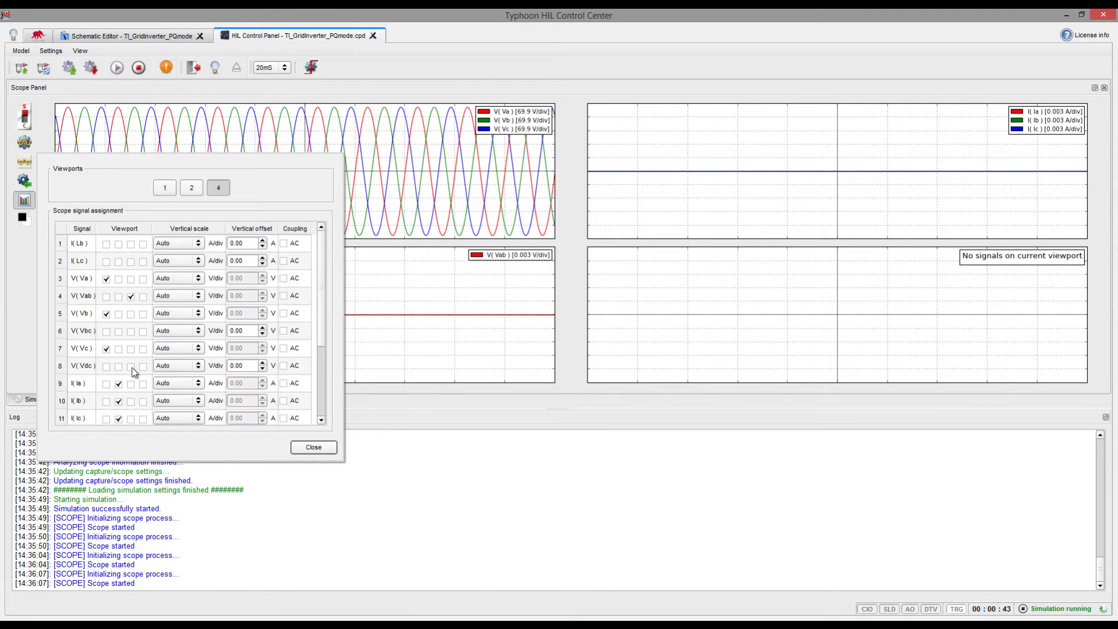
click(312, 447)
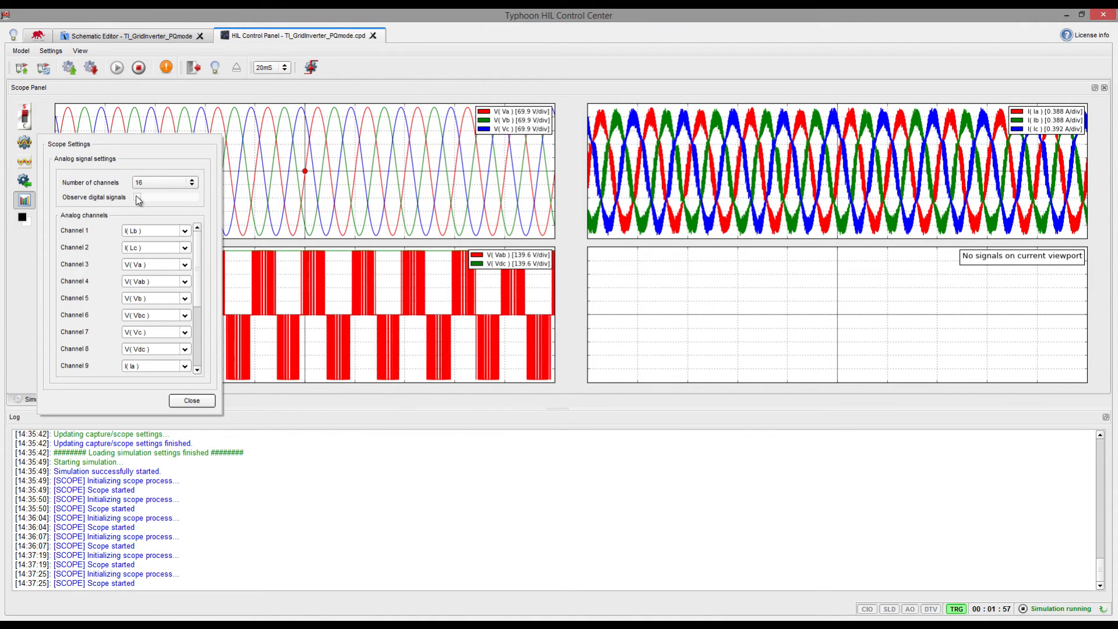
Enable digital signal observation and plot digital input 1 in viewport 4
click(134, 197)
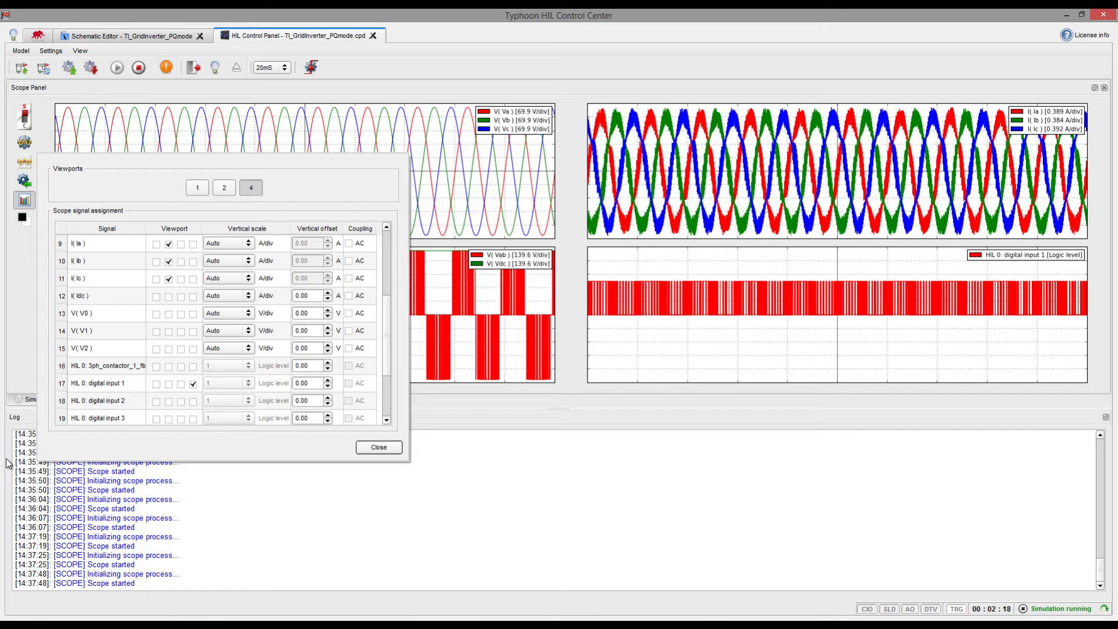
click(378, 447)
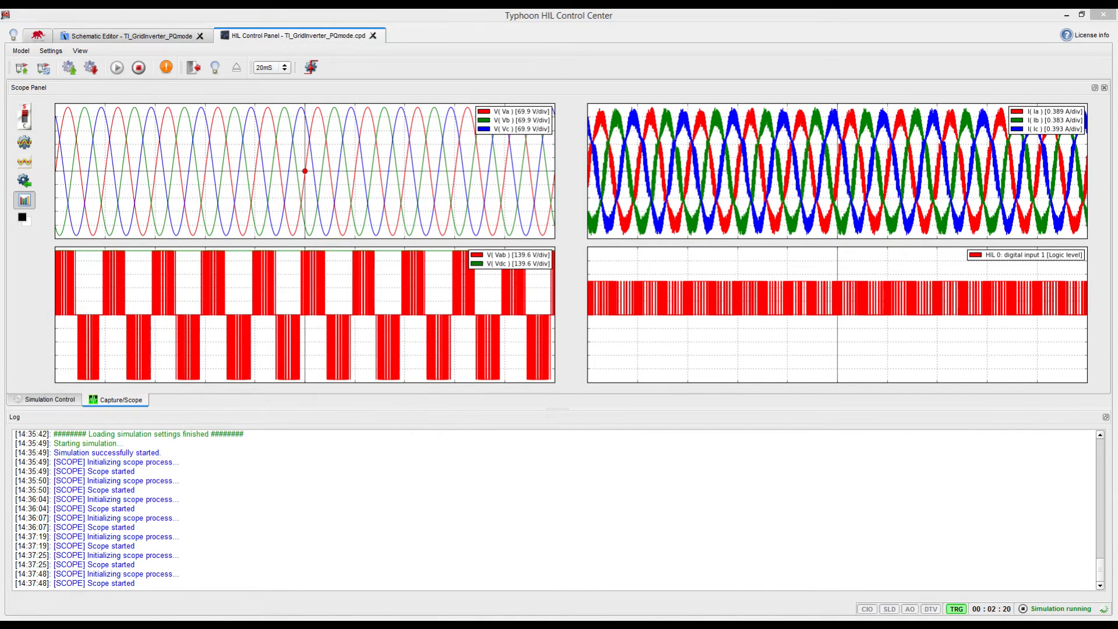
Change the scope time base to 2 ms per division
click(267, 67)
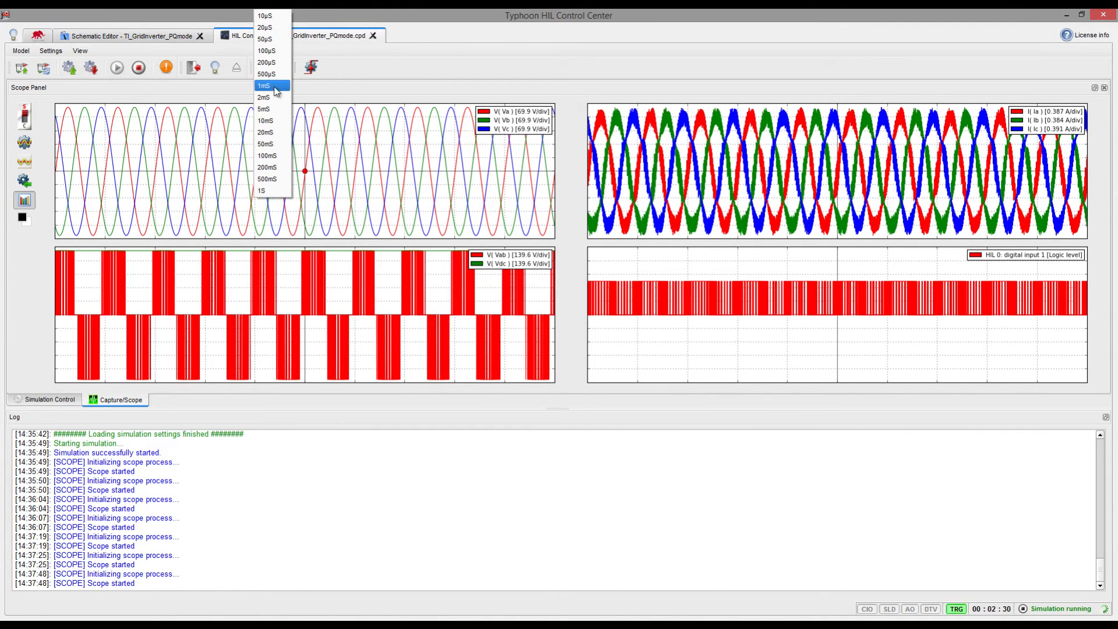
click(263, 97)
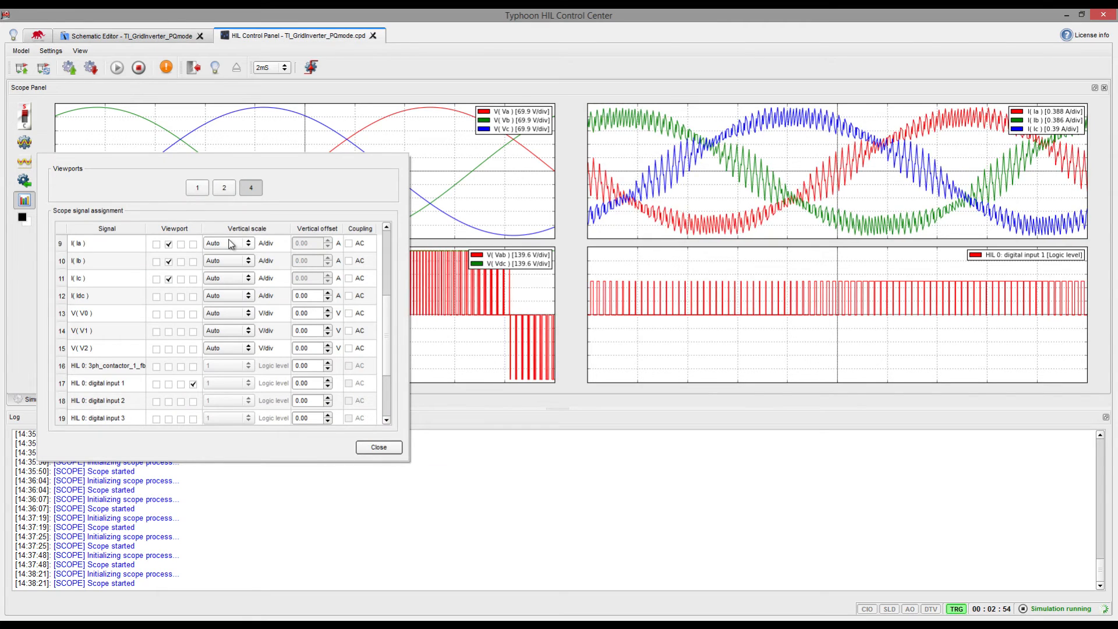
Switch I(Ia) and I(Ib) vertical scales from Auto to fixed 1 A per division
click(247, 242)
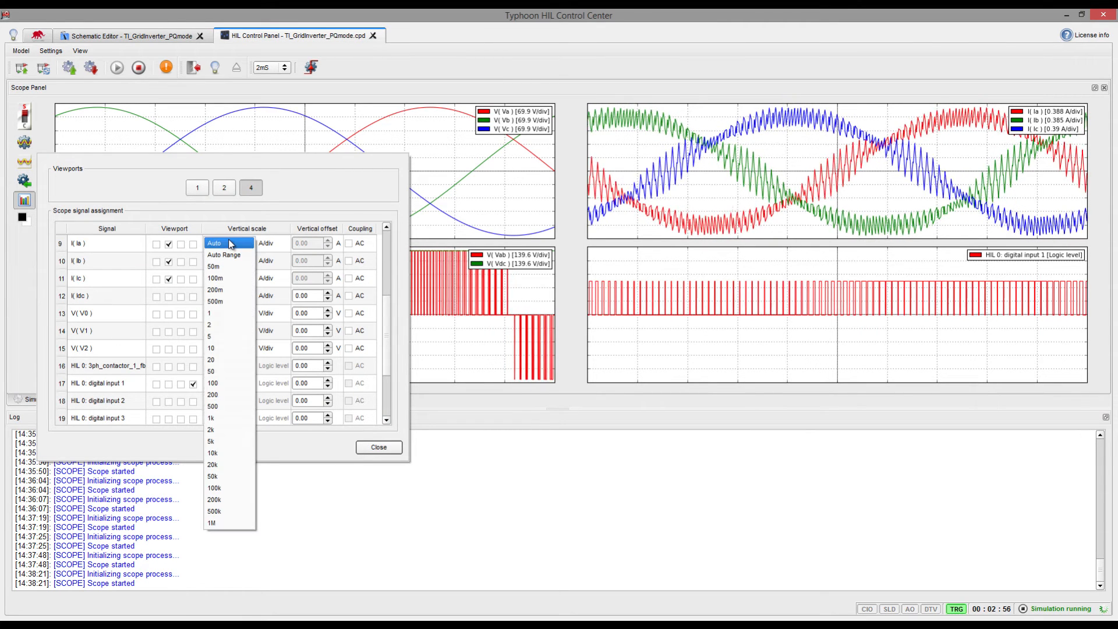
click(209, 324)
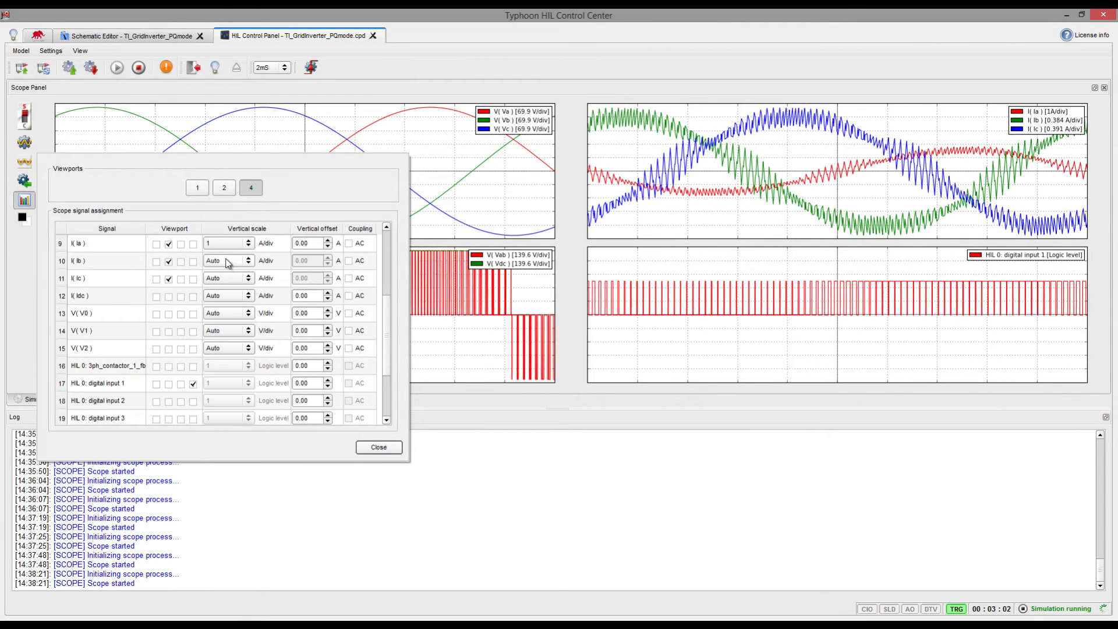
click(248, 243)
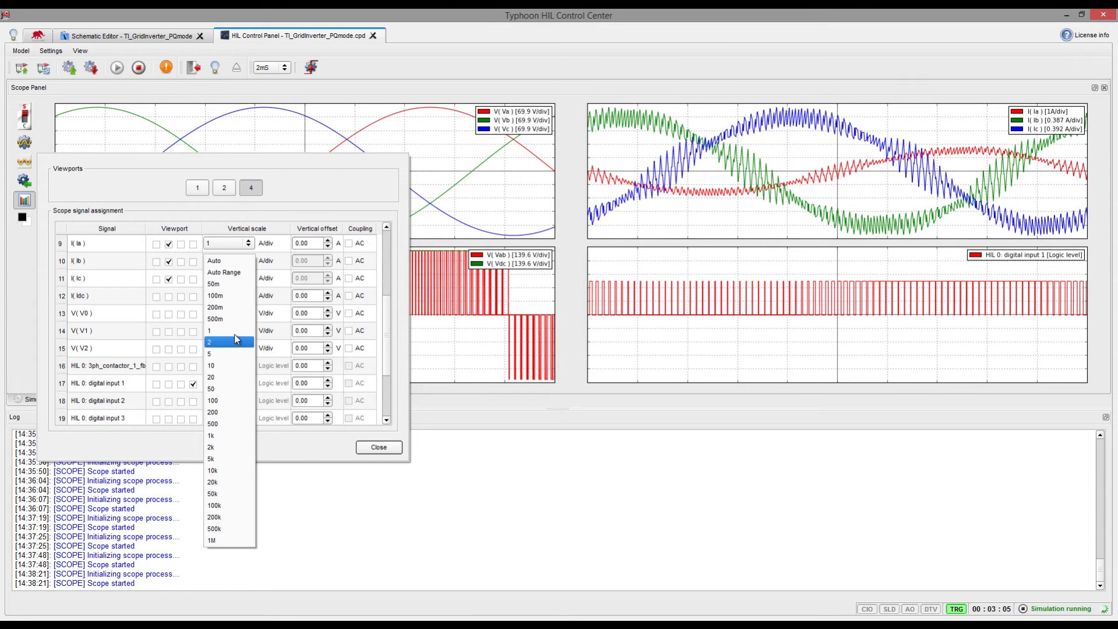
click(214, 260)
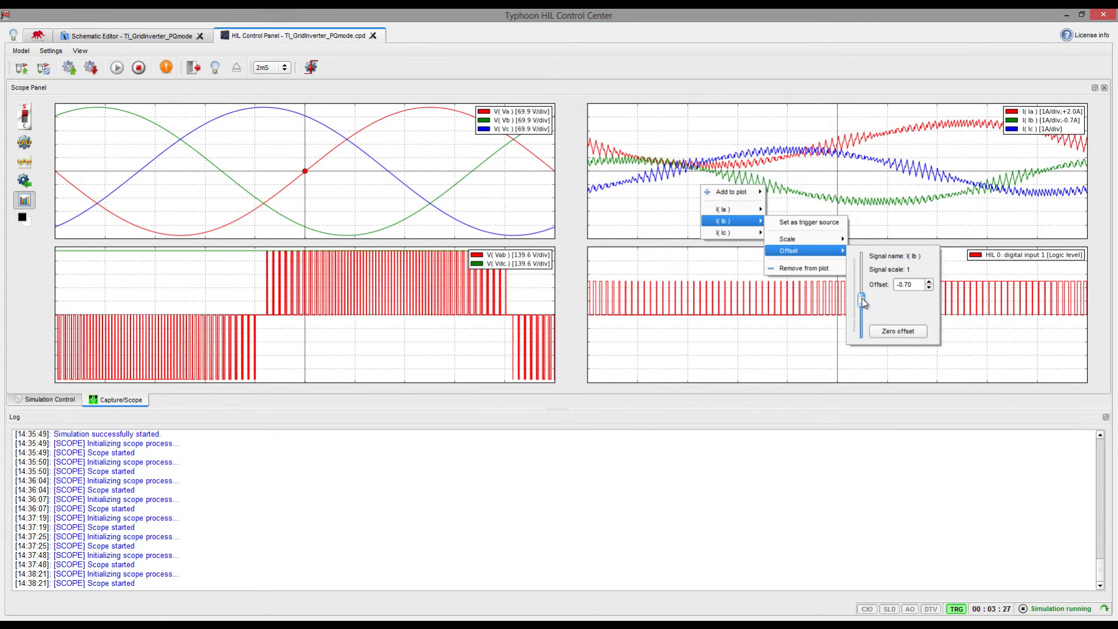
Drag the Ib trace offset slider down to separate it from Ia
drag(860, 299, 861, 313)
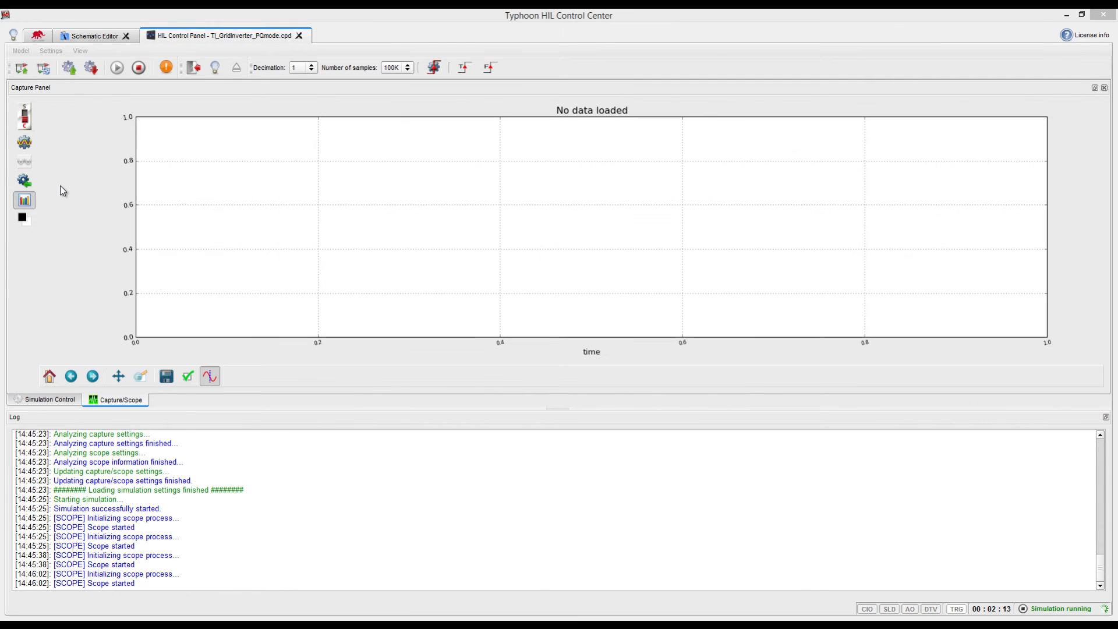
mouse_move(116, 299)
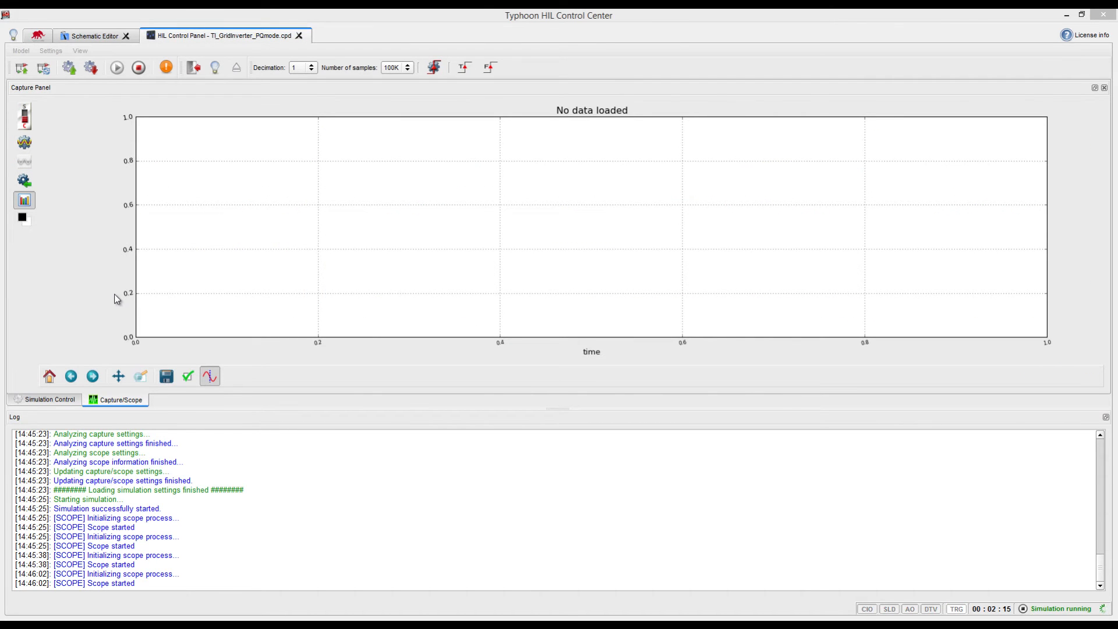
mouse_move(54, 223)
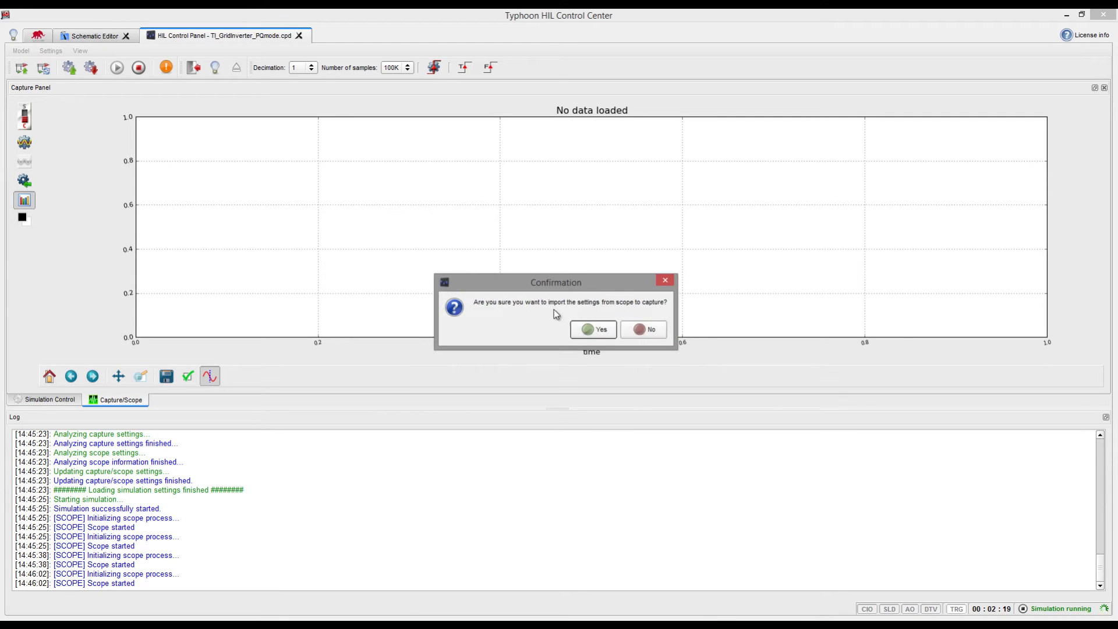
Confirm importing scope settings, force-trigger a capture, and open the captured signals list
click(592, 328)
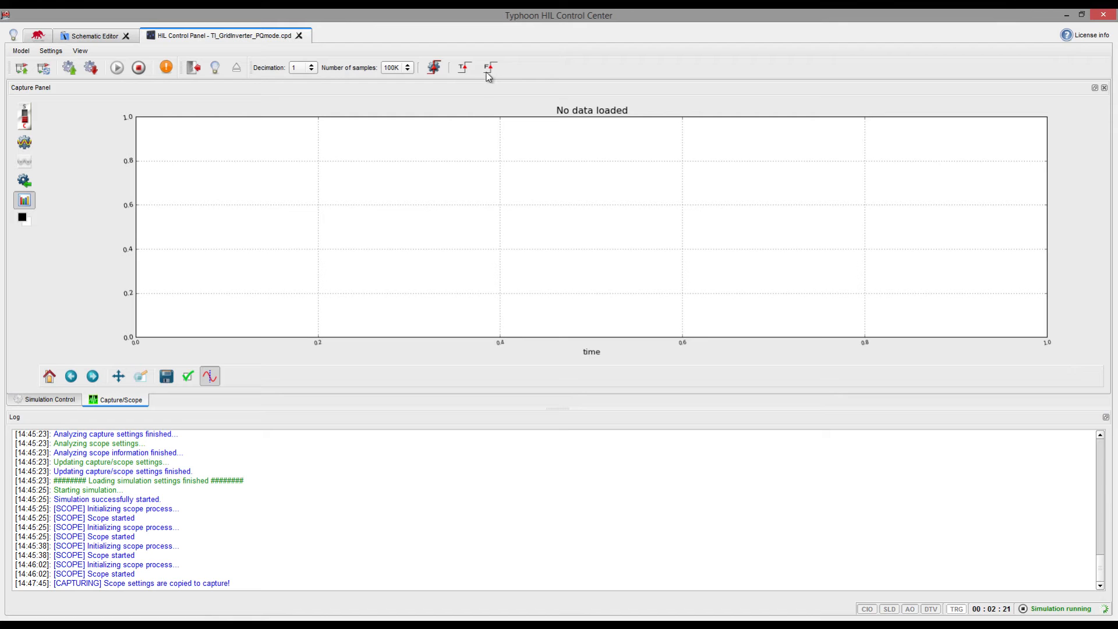
click(464, 67)
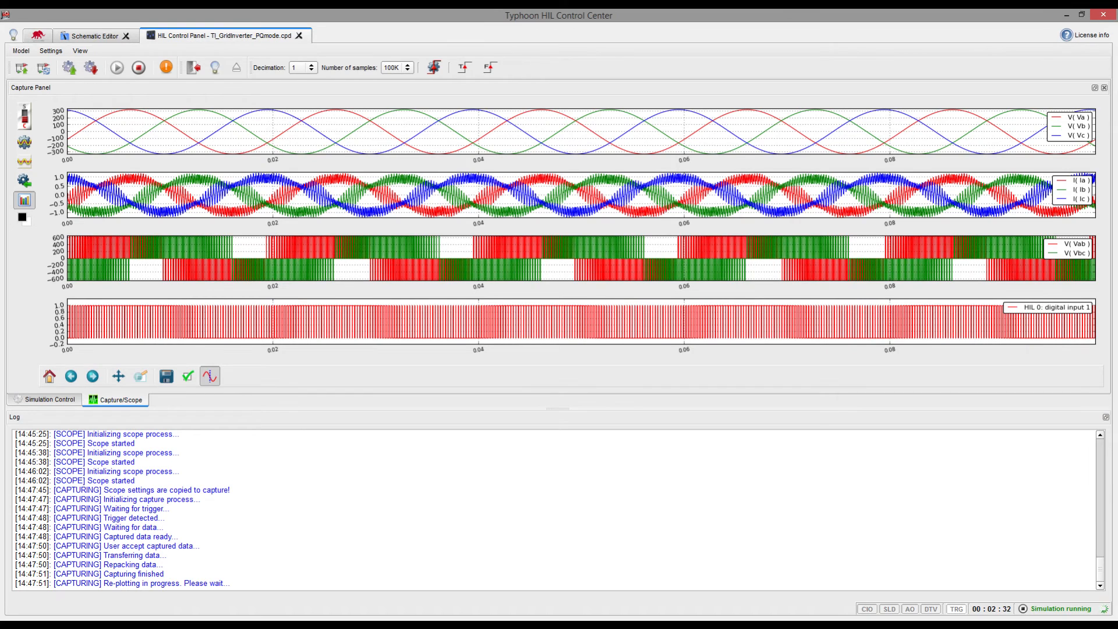
click(209, 376)
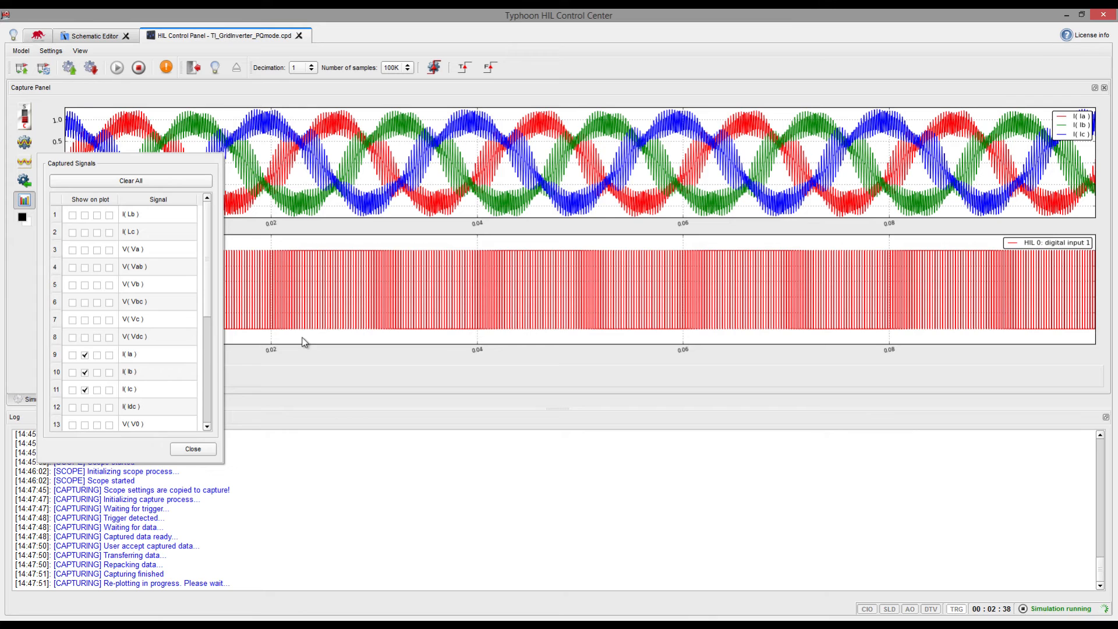
Set Number of samples to 2M, force-trigger a new capture, and accept the data
click(193, 448)
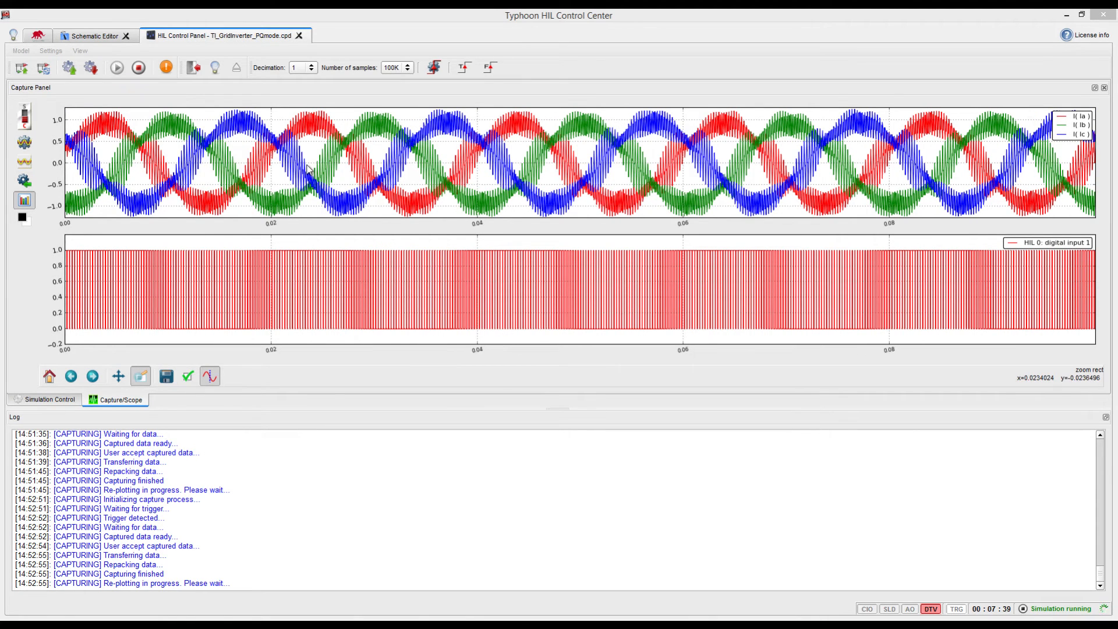
click(407, 67)
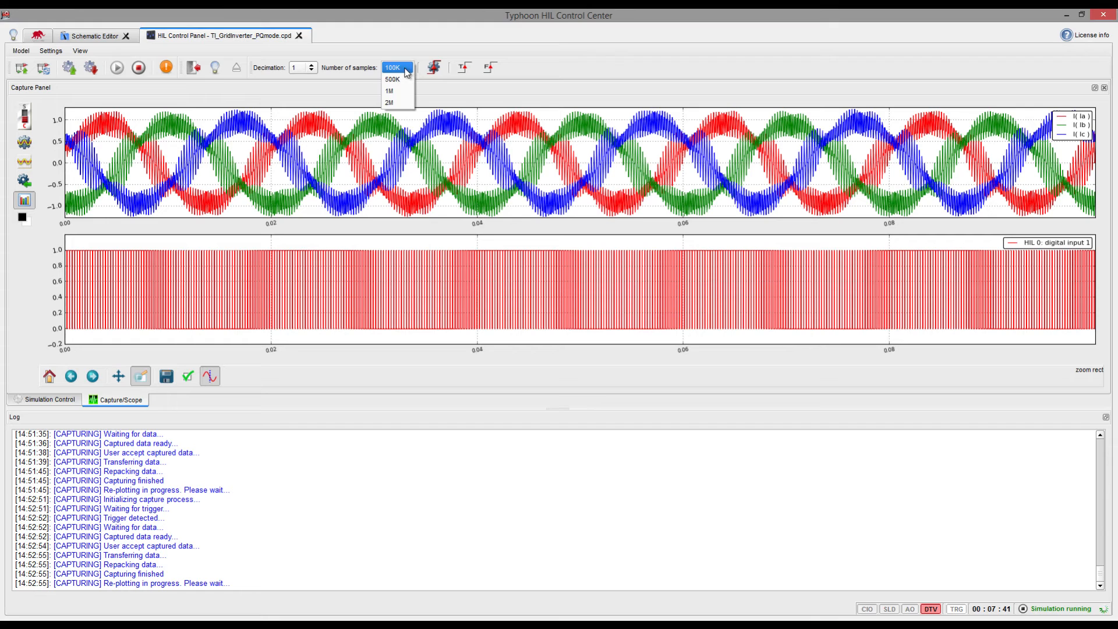
click(390, 102)
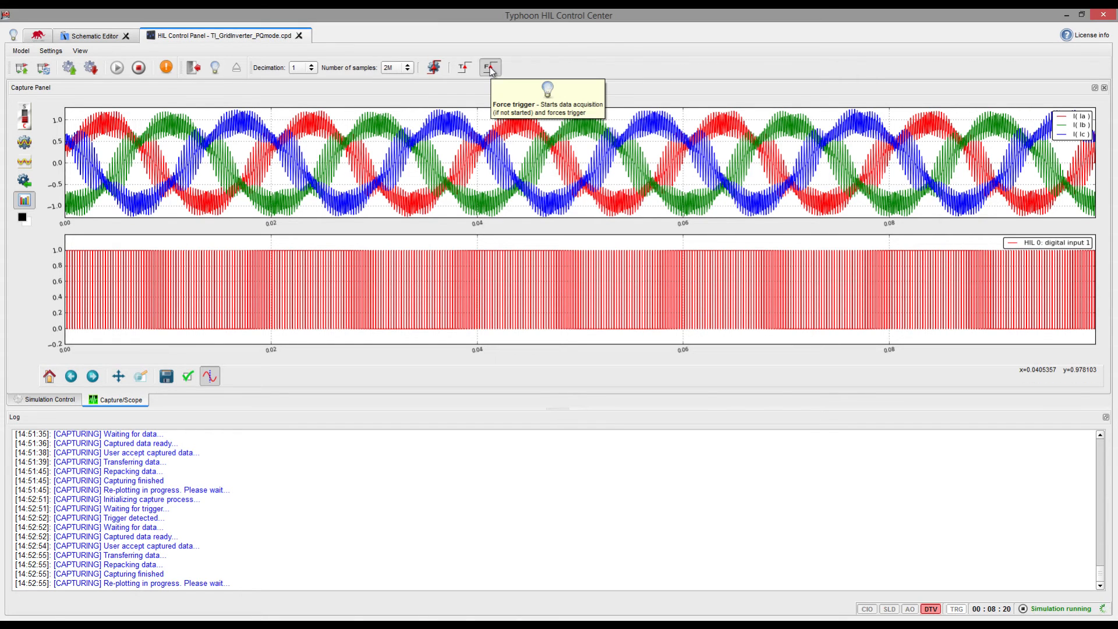
click(462, 67)
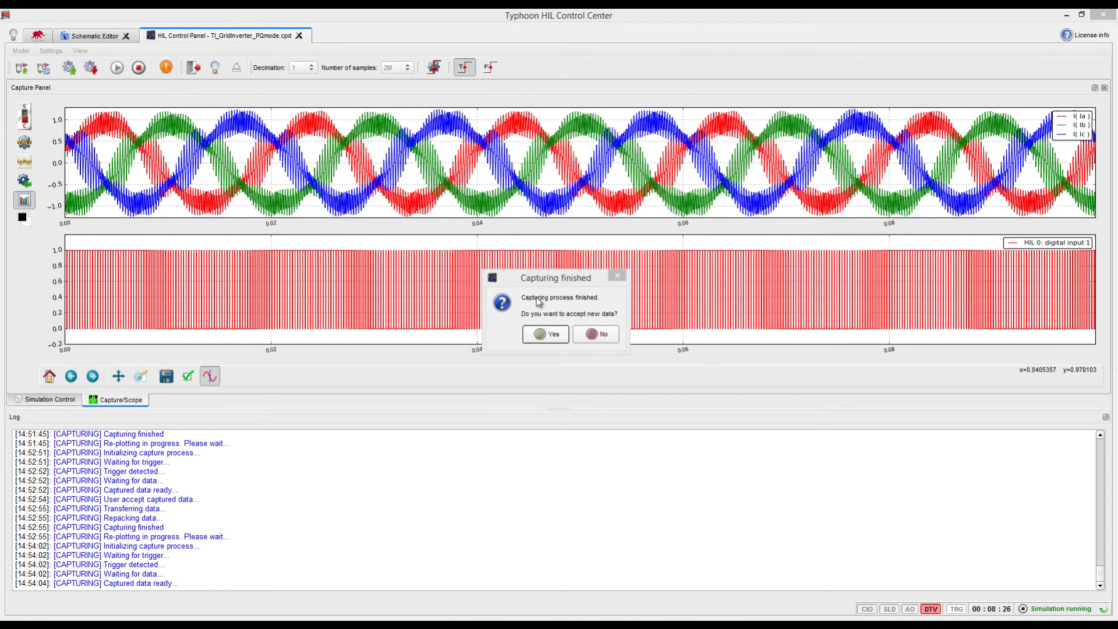
click(546, 333)
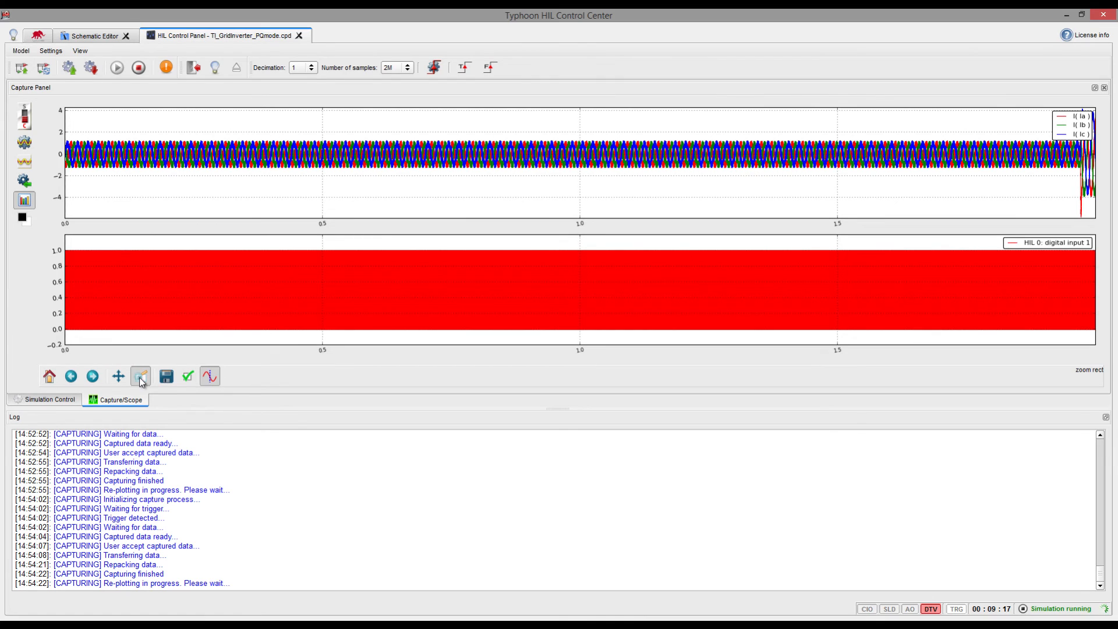
mouse_move(1048, 125)
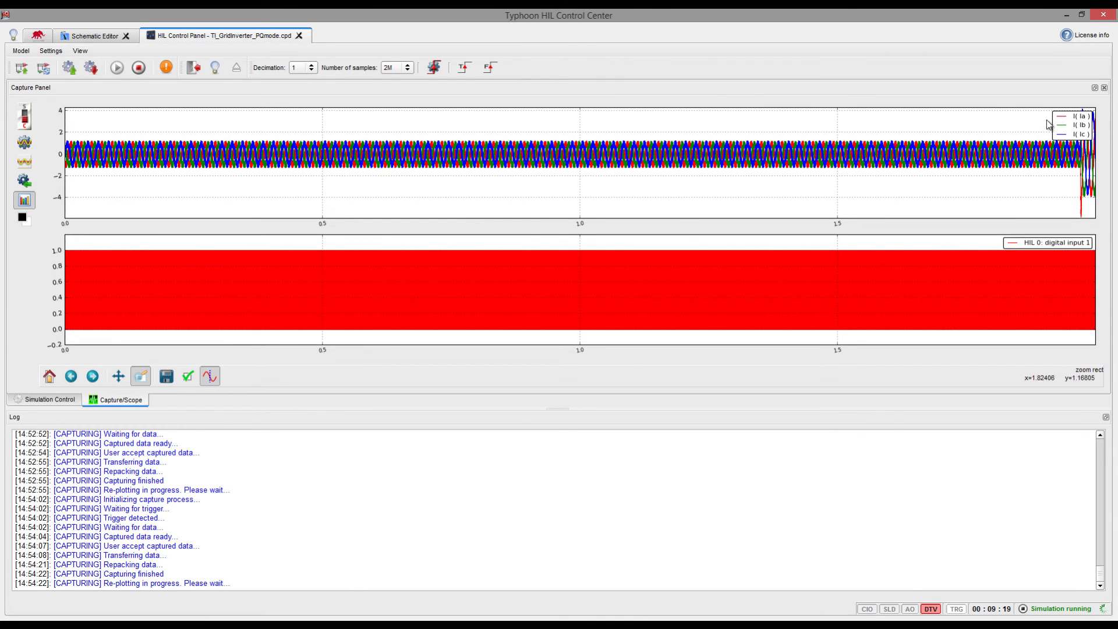
mouse_move(1056, 218)
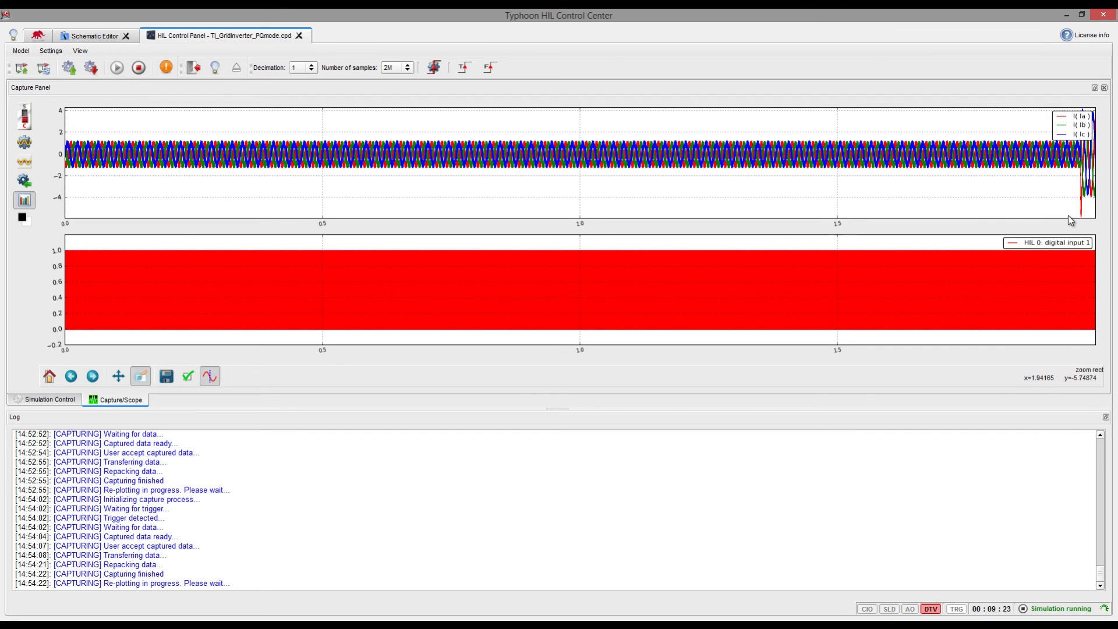
Drag a zoom box over the current glitch, showing roughly 1.95–1.98 s
drag(1083, 114, 1097, 213)
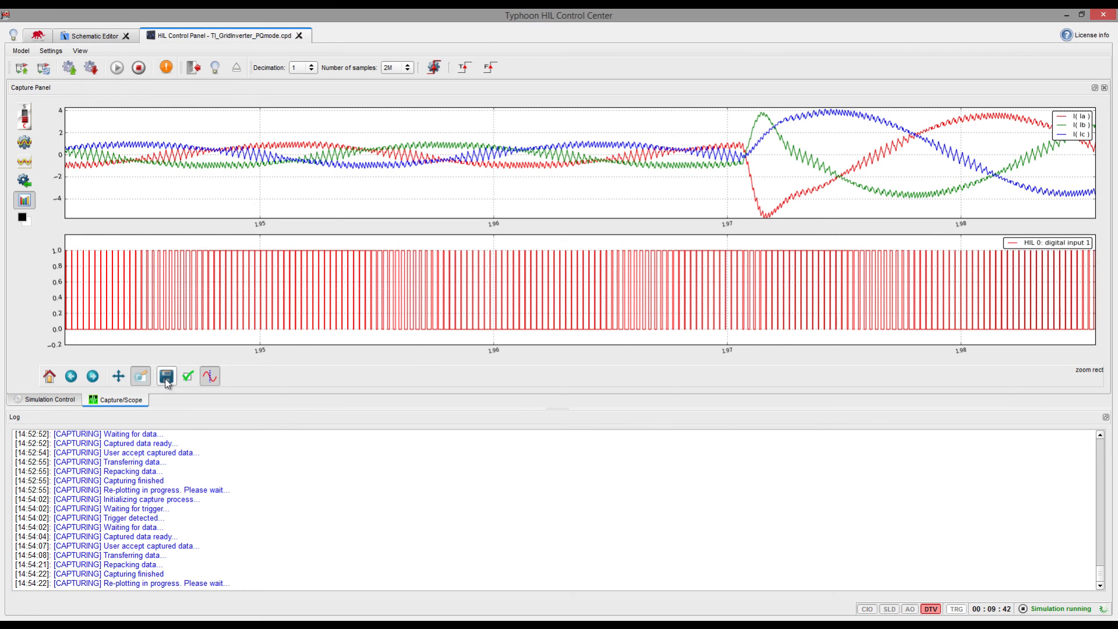
click(165, 376)
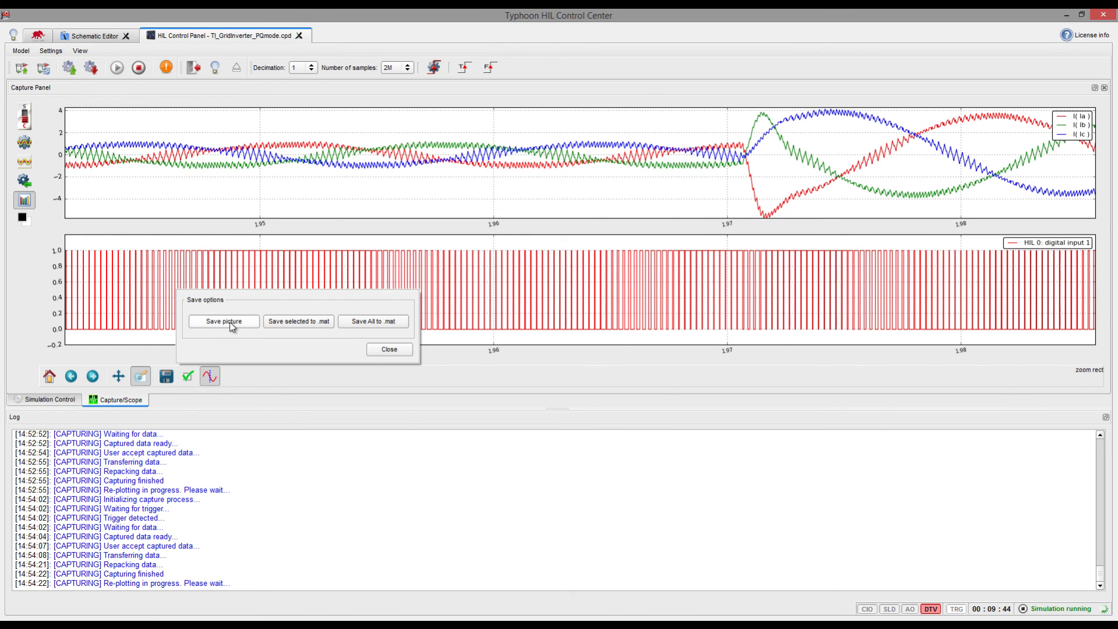
mouse_move(330, 355)
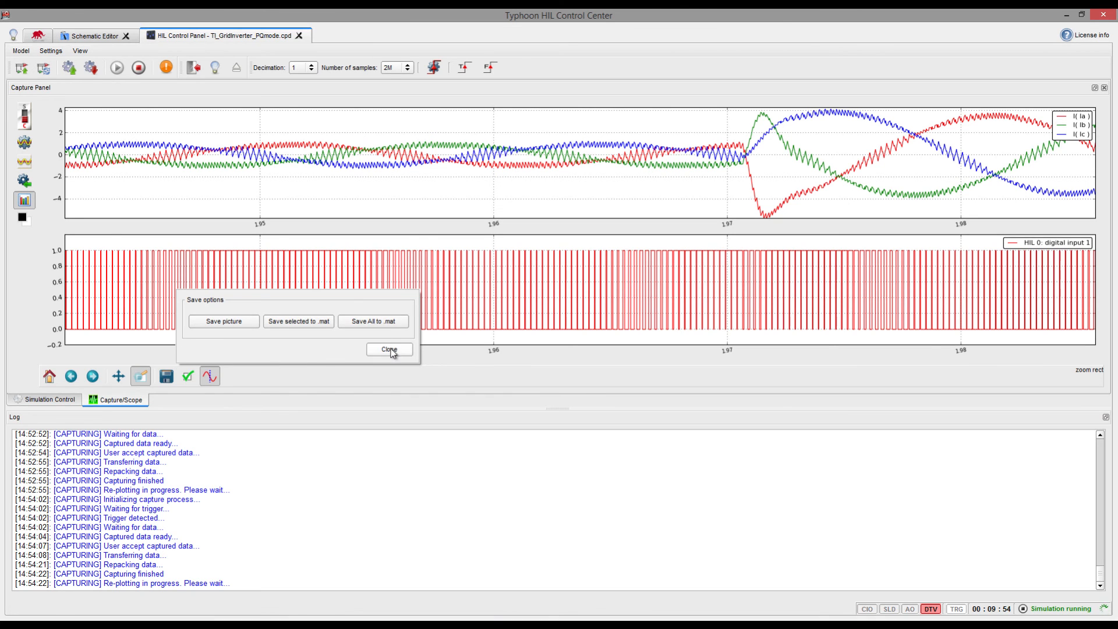
click(390, 349)
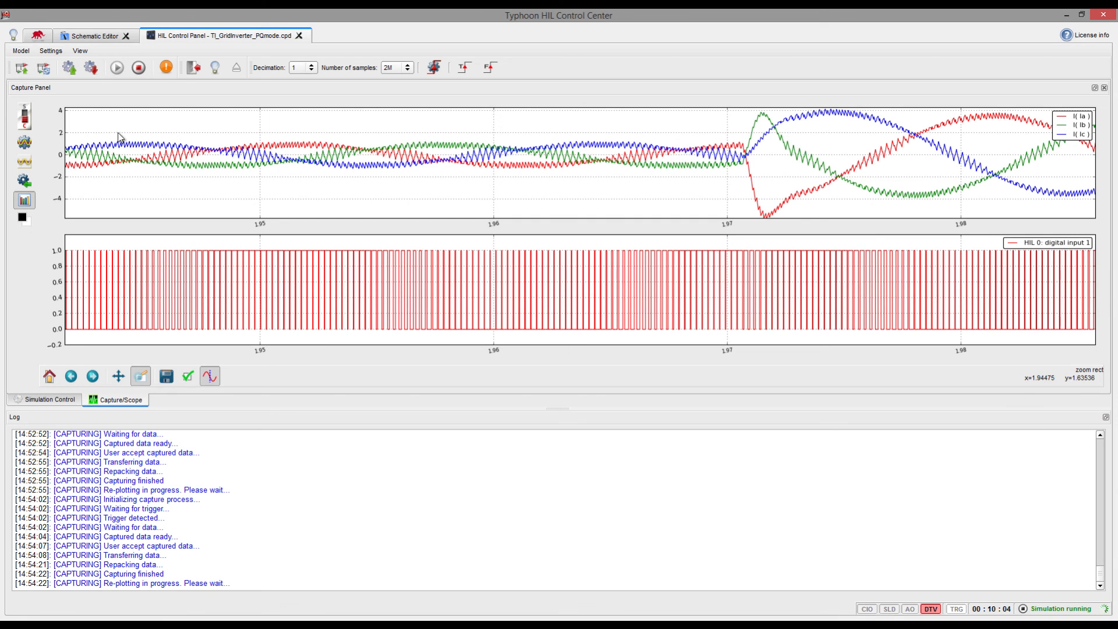
click(90, 67)
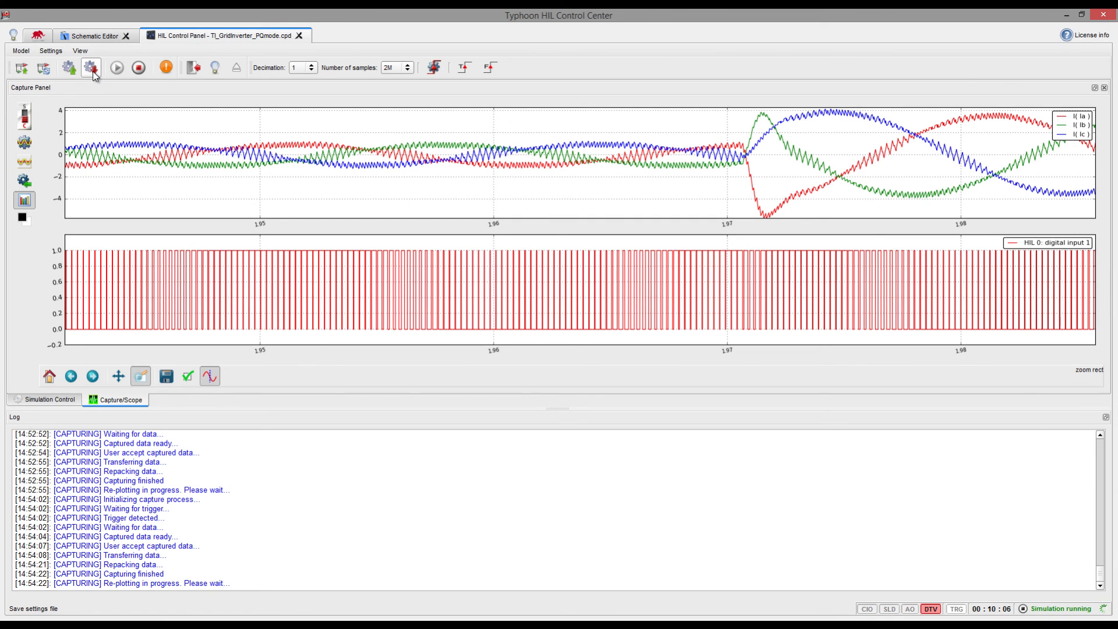